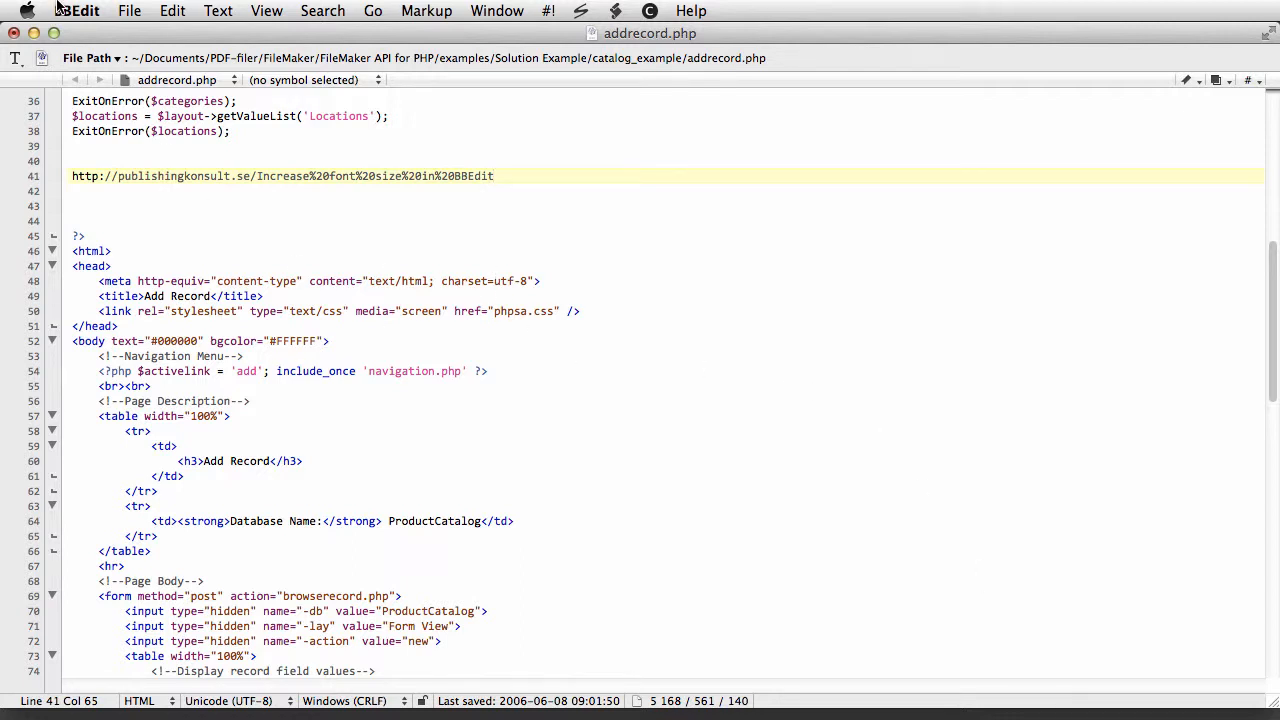
Review the editor default settings in BBEdit Preferences, then close Preferences
click(77, 11)
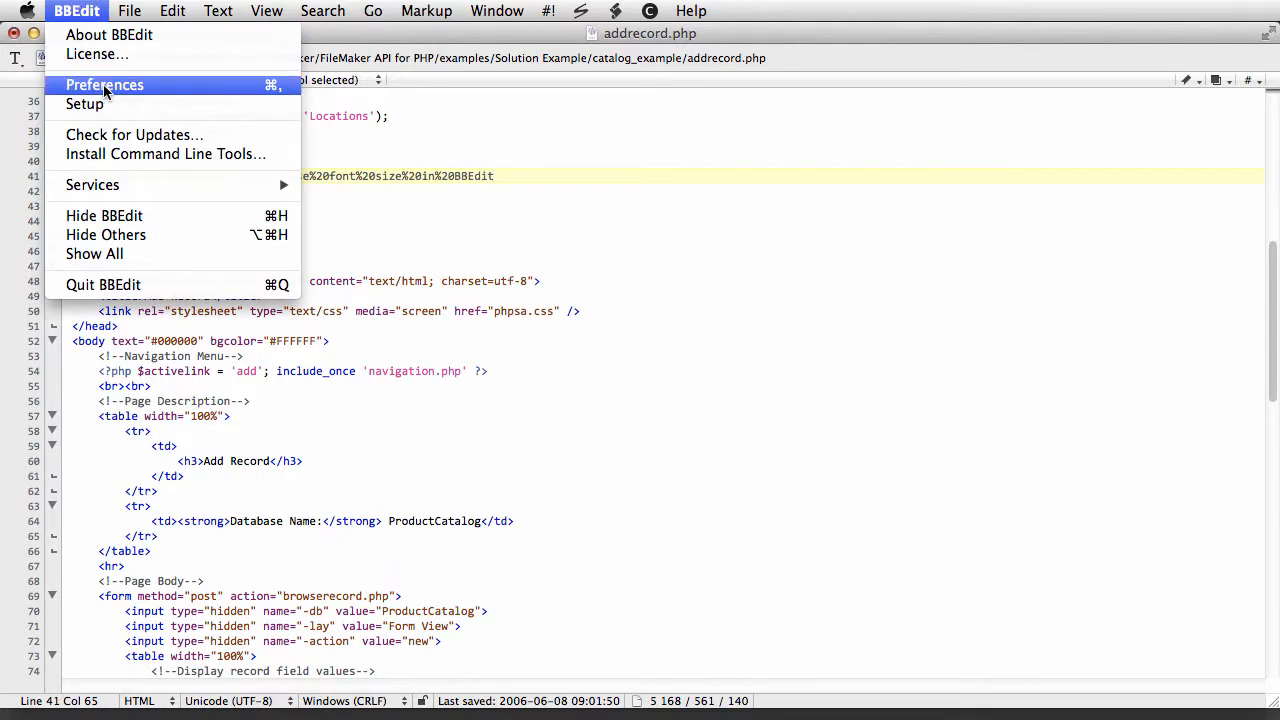
click(104, 84)
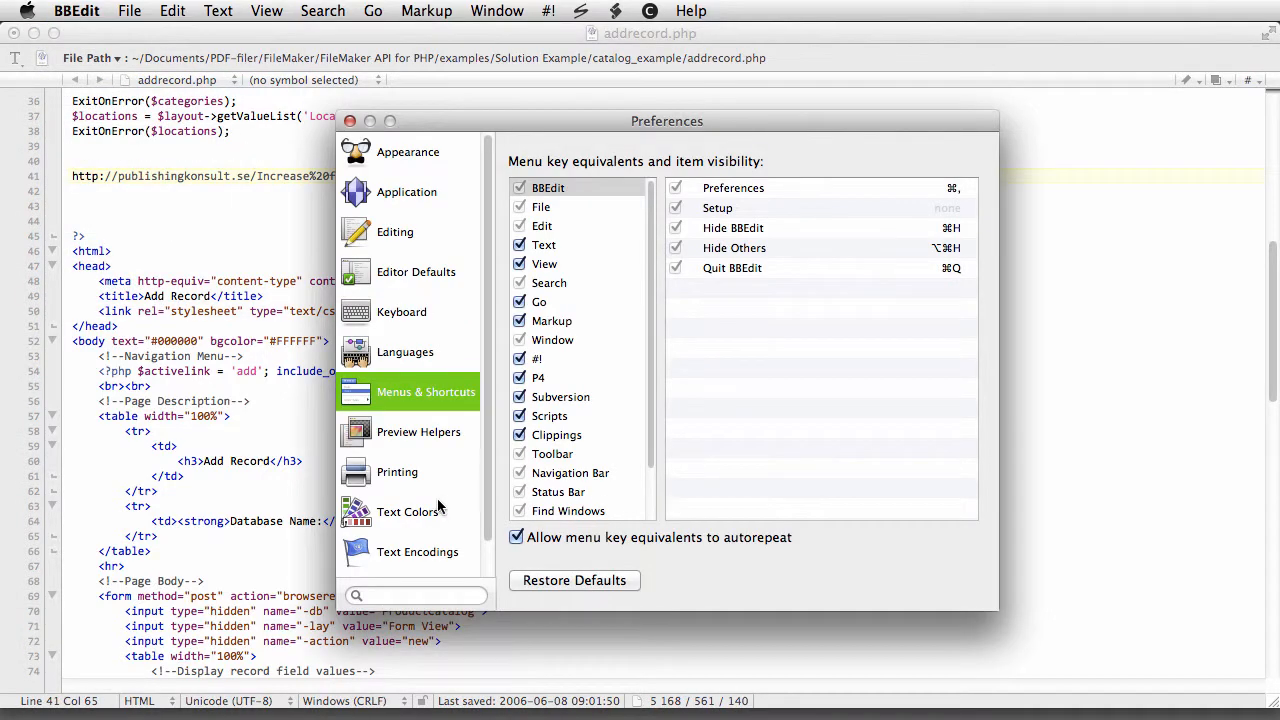
mouse_move(430, 405)
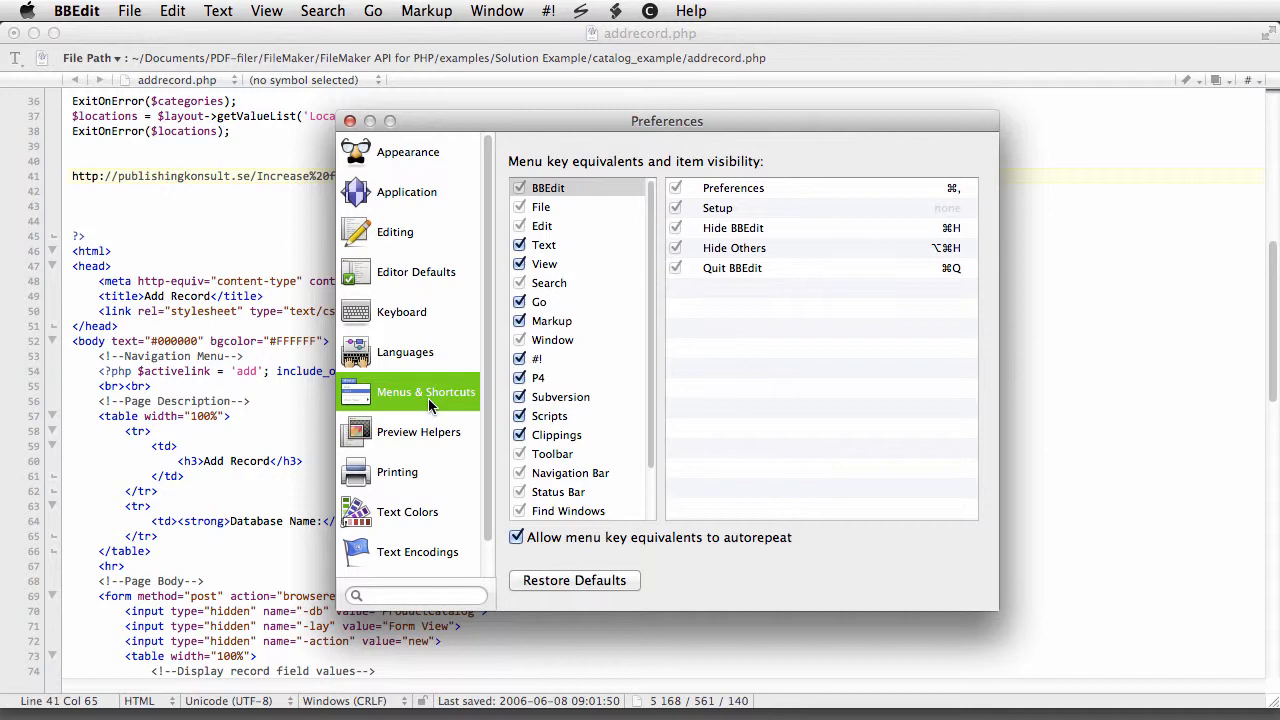
click(415, 271)
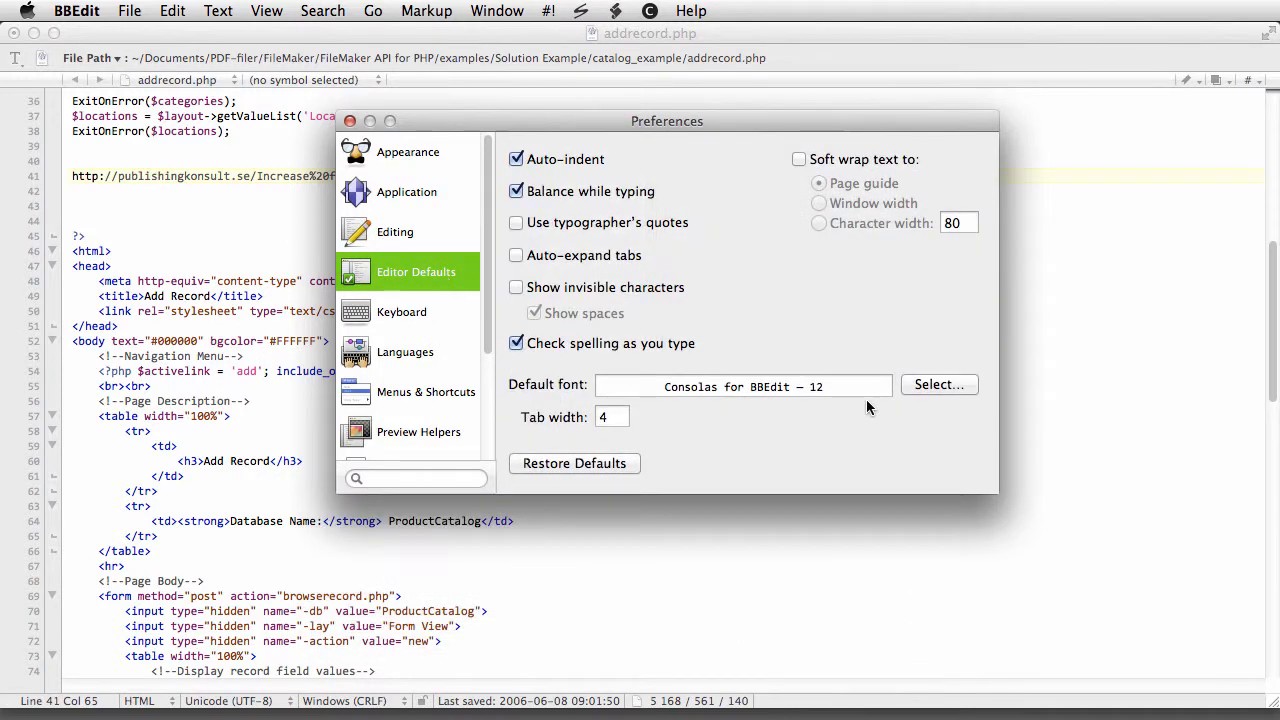
click(938, 384)
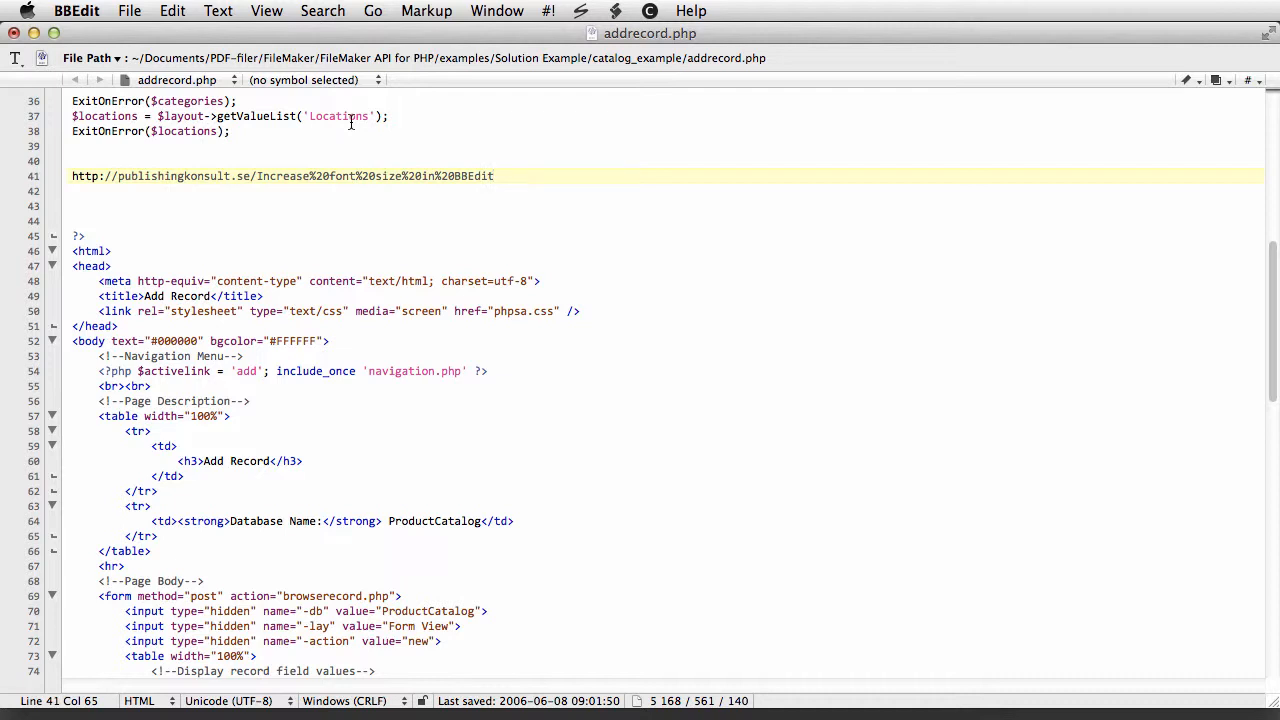
mouse_move(387, 208)
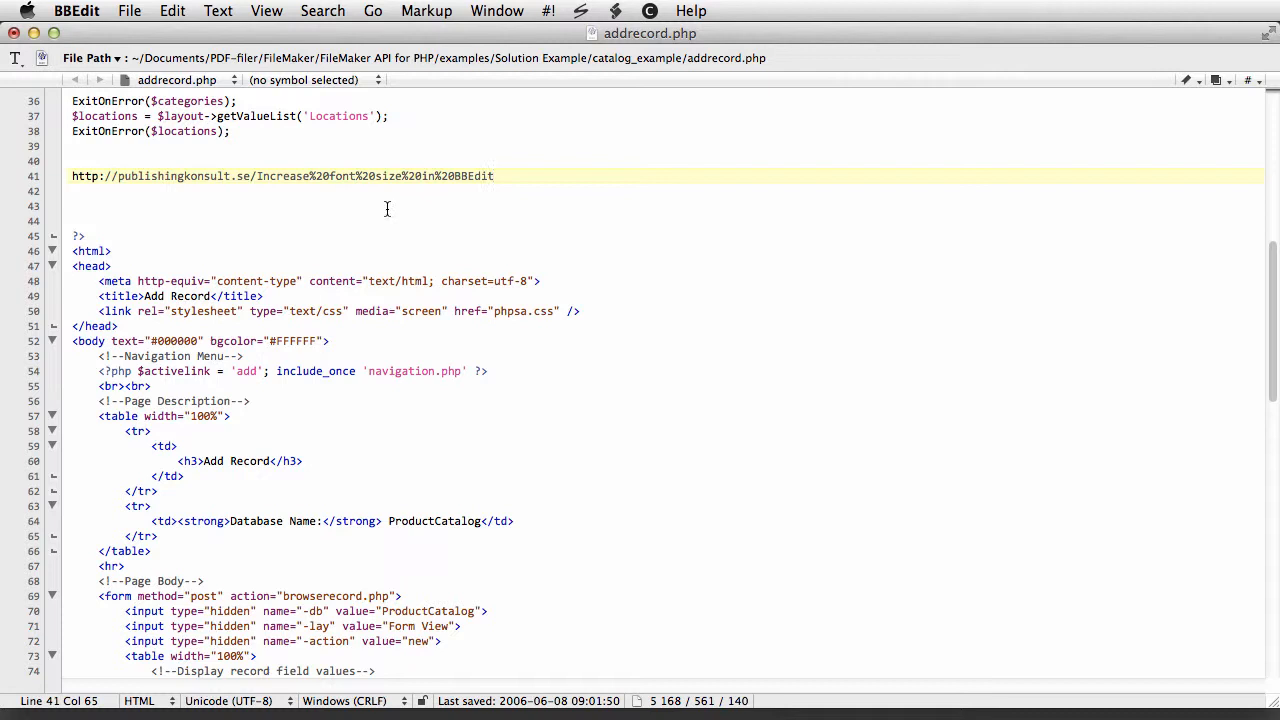
mouse_move(459, 203)
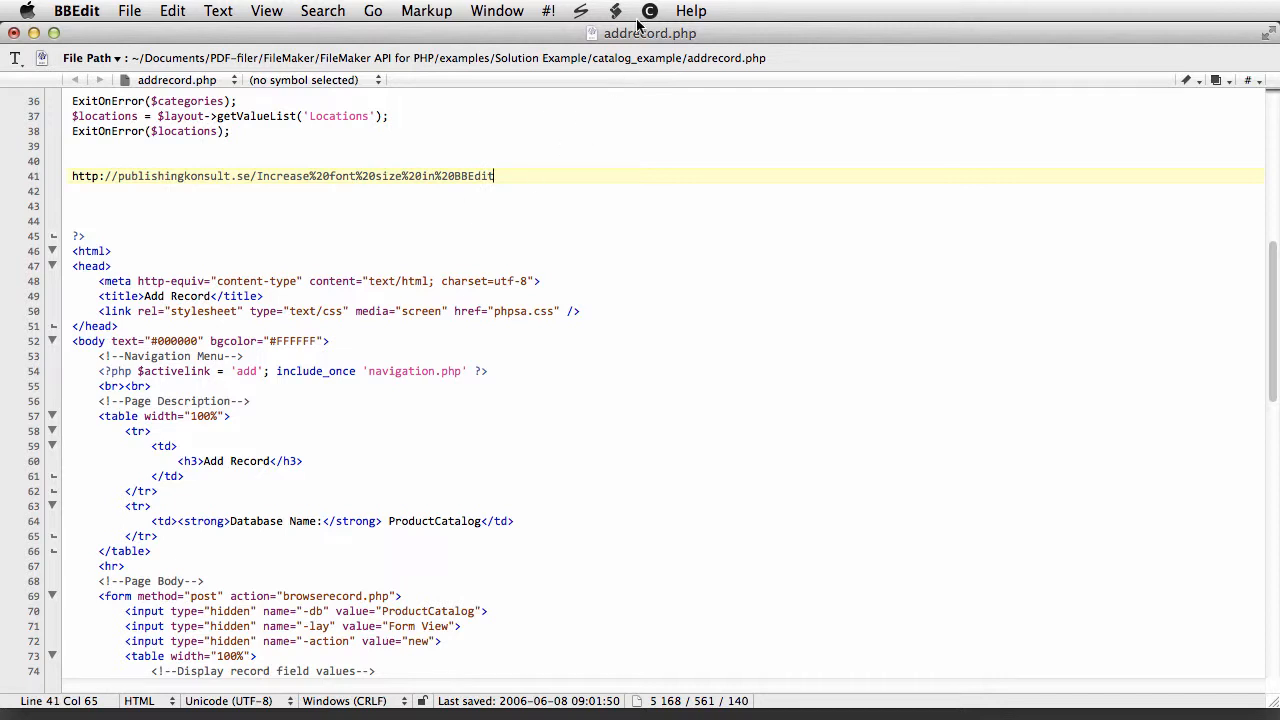
mouse_move(620, 12)
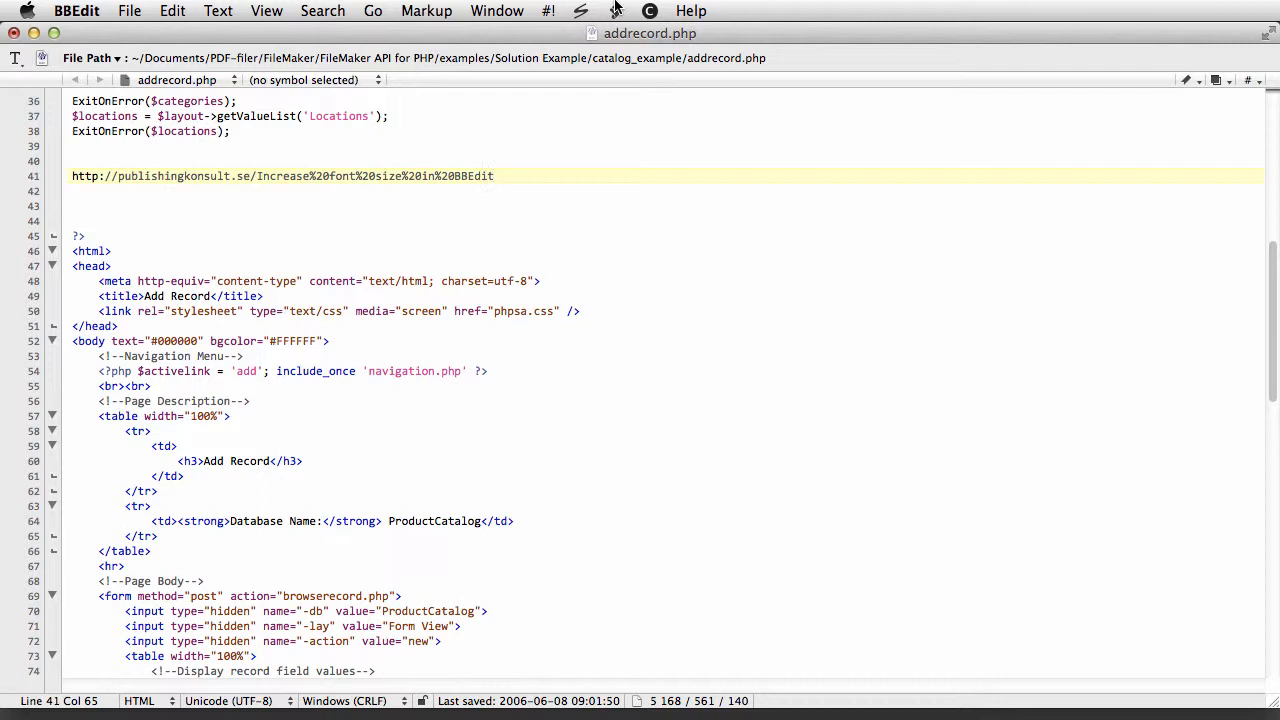
Open the Scripts folder from the Scripts menu, revealing the Font Size scripts
click(491, 176)
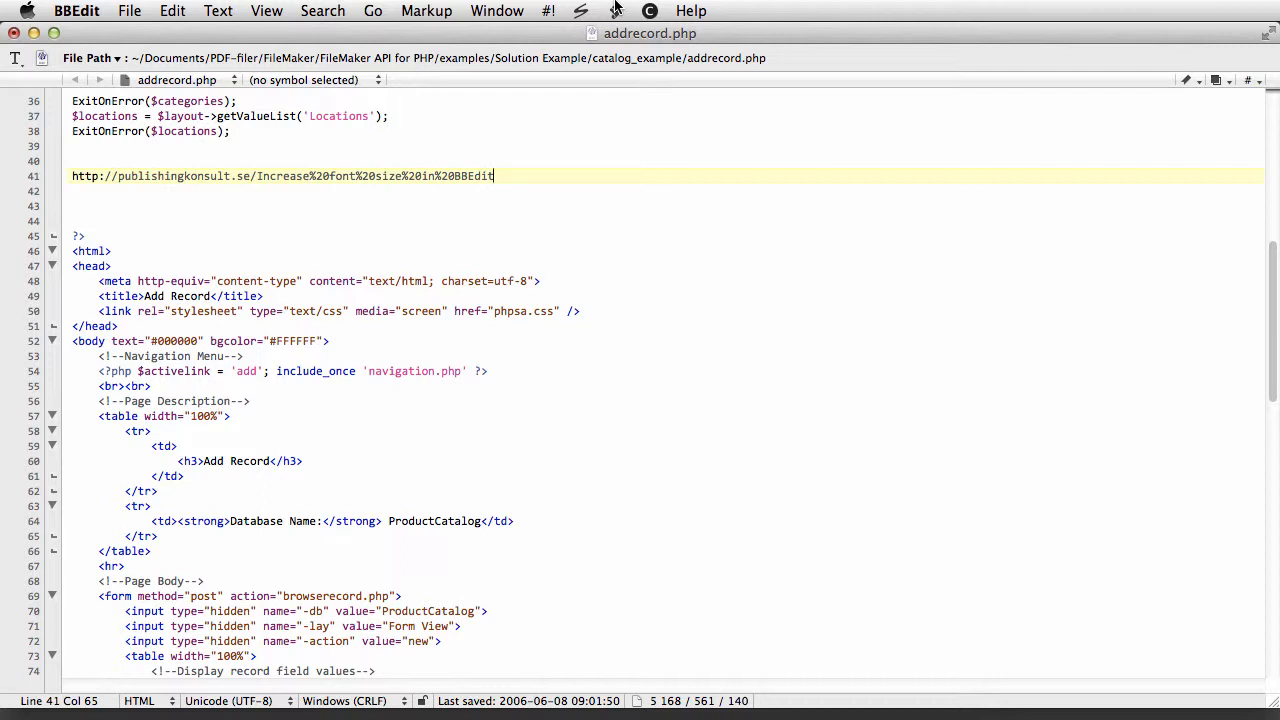
click(615, 11)
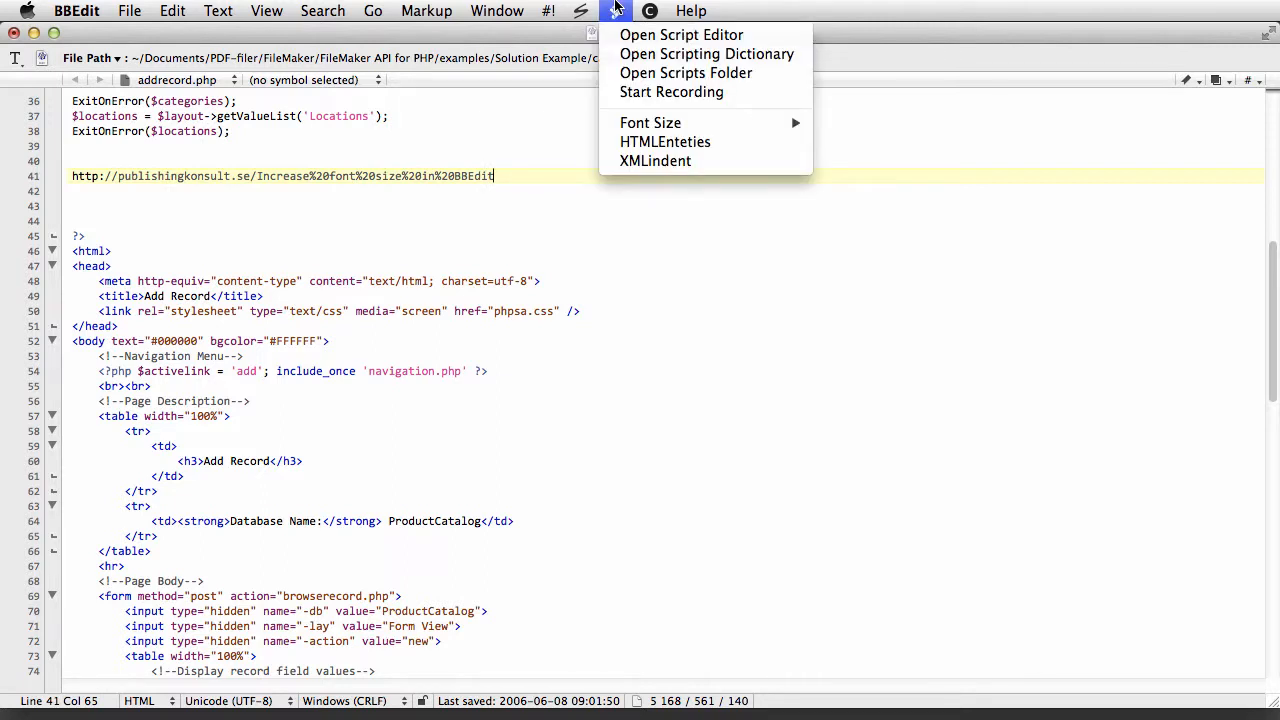
mouse_move(686, 72)
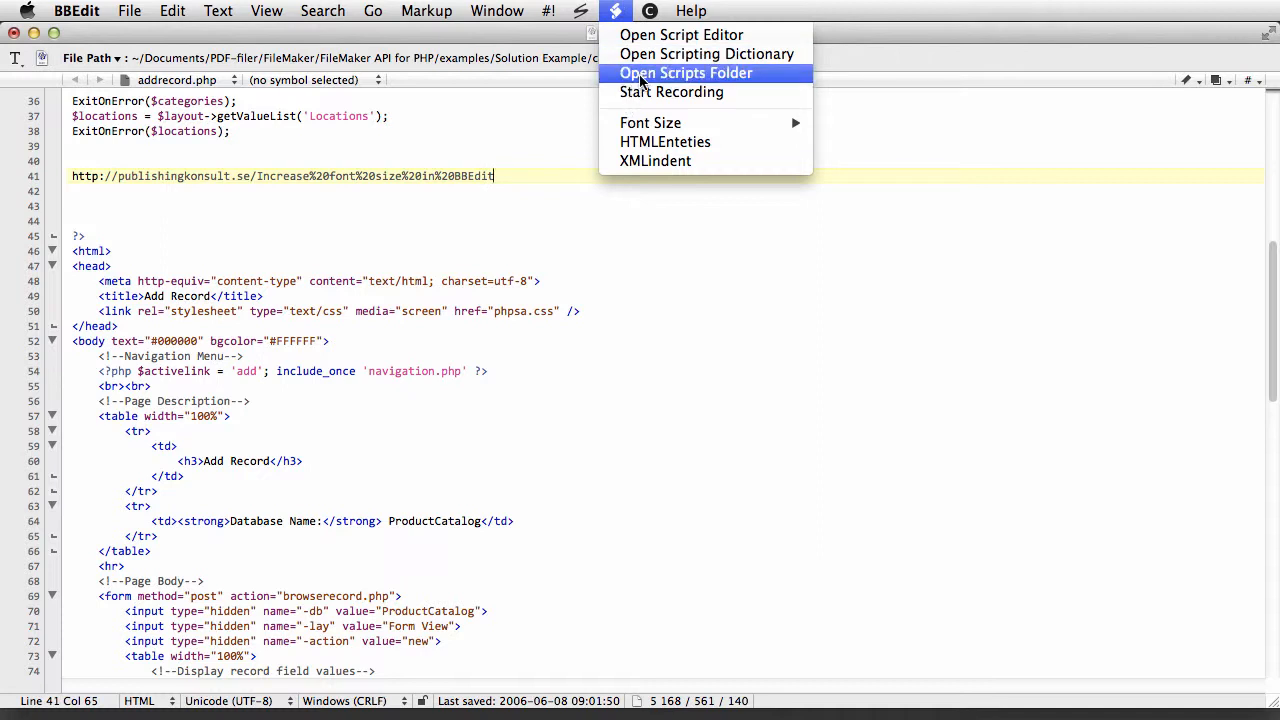
mouse_move(651, 122)
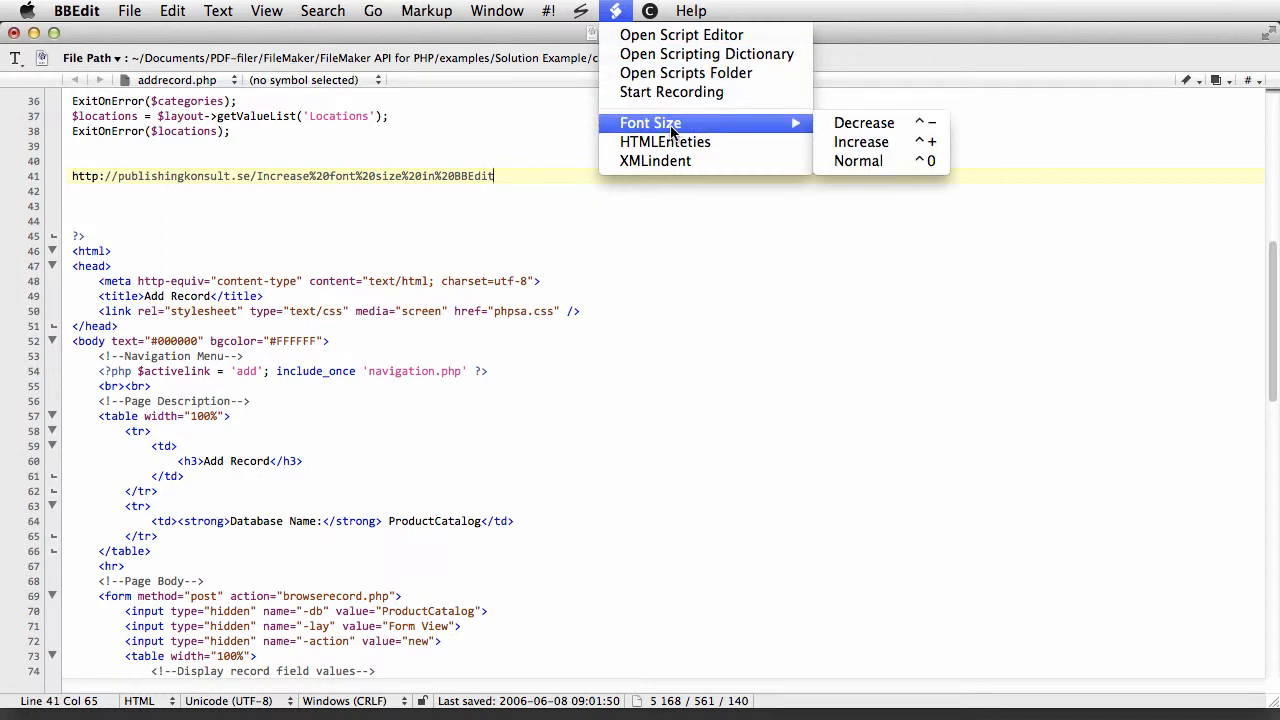
mouse_move(864, 122)
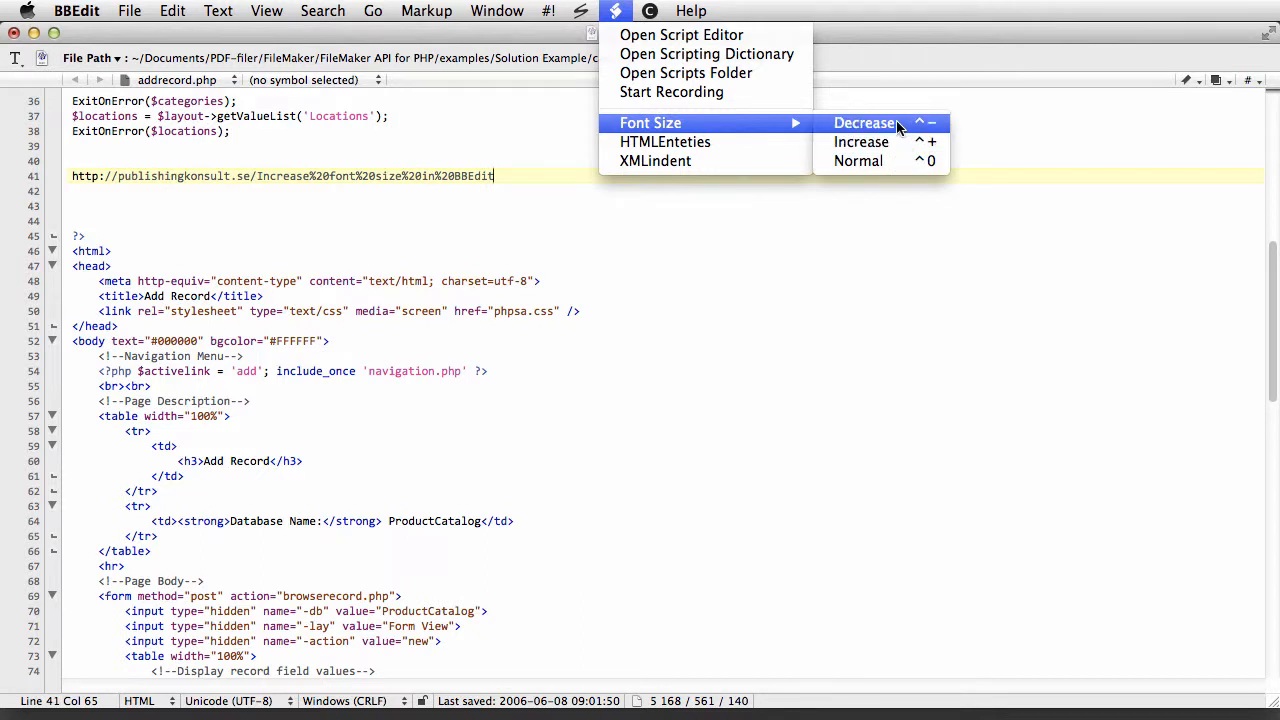
mouse_move(895, 122)
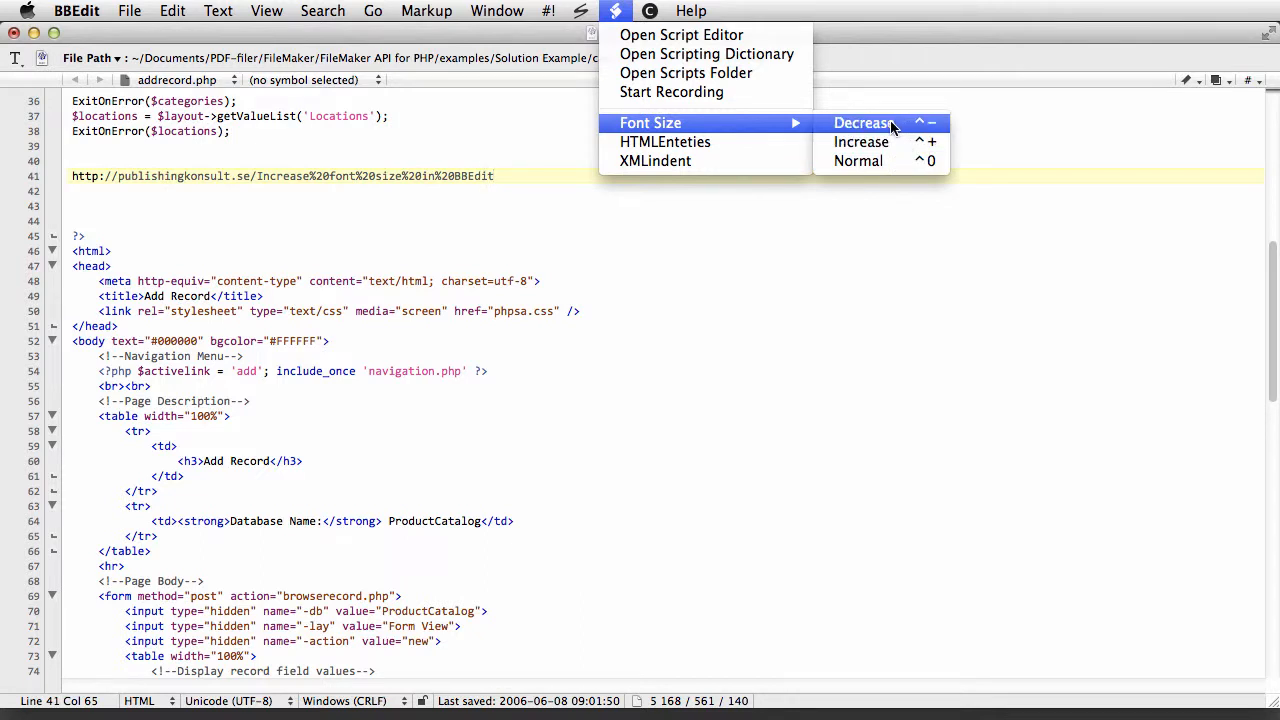
mouse_move(710, 131)
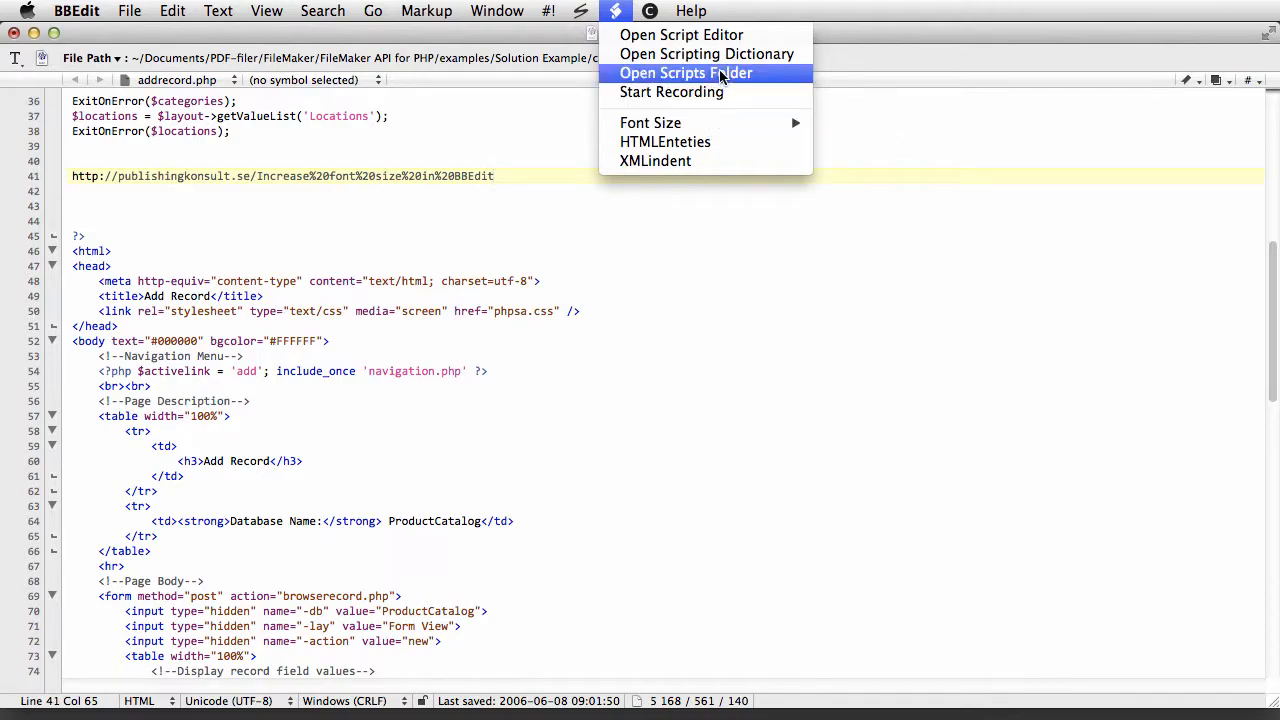
click(685, 72)
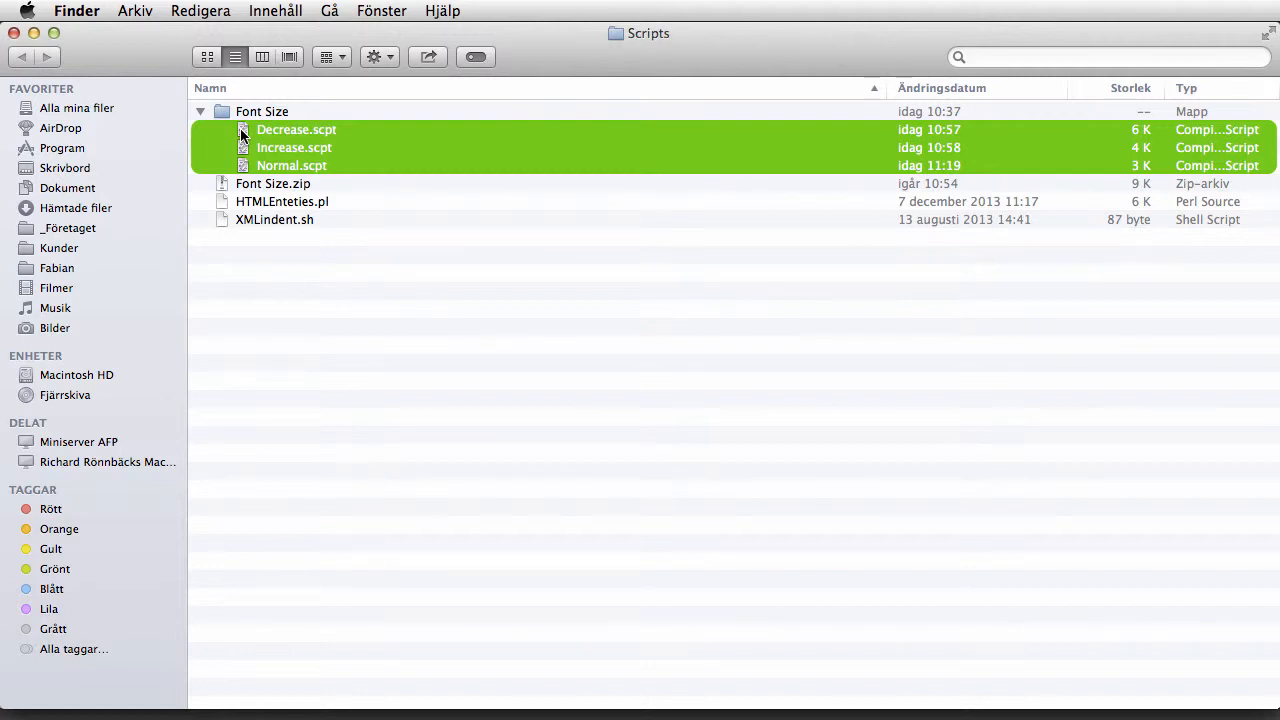
Open Normal.scpt to view its magnification reset to 1.0, then bring up Increase.scpt
double_click(291, 165)
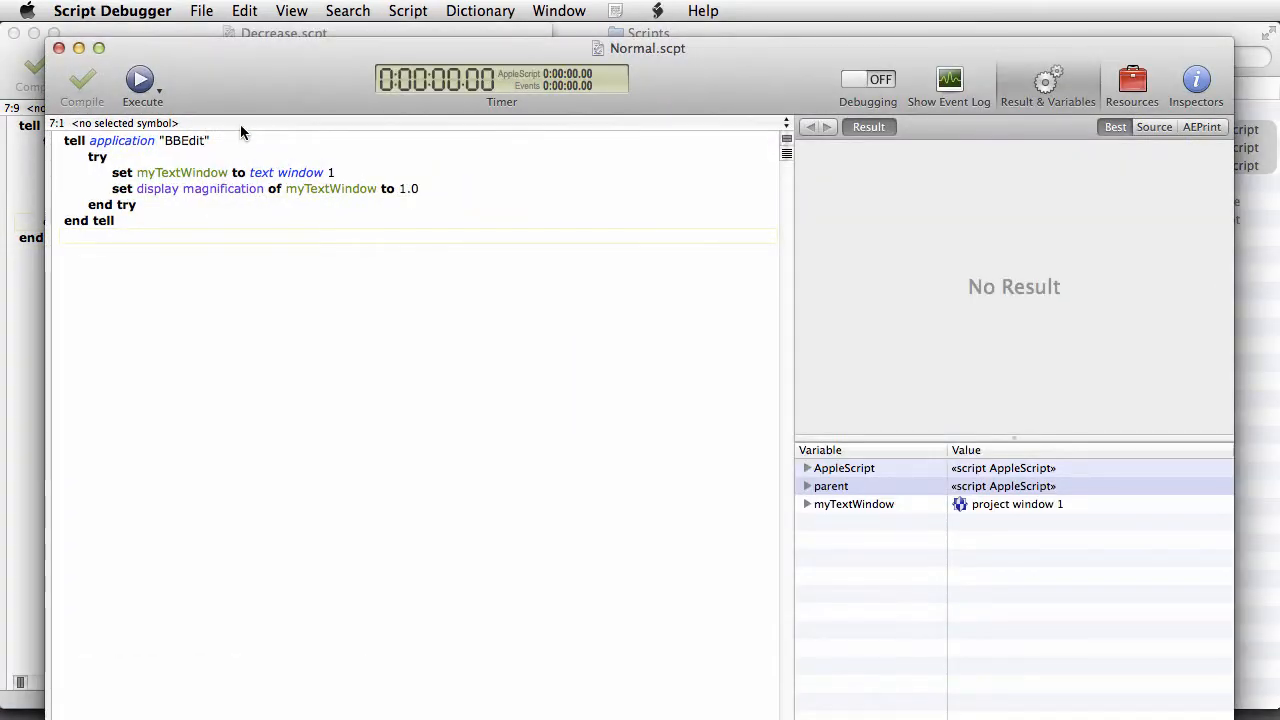
mouse_move(515, 182)
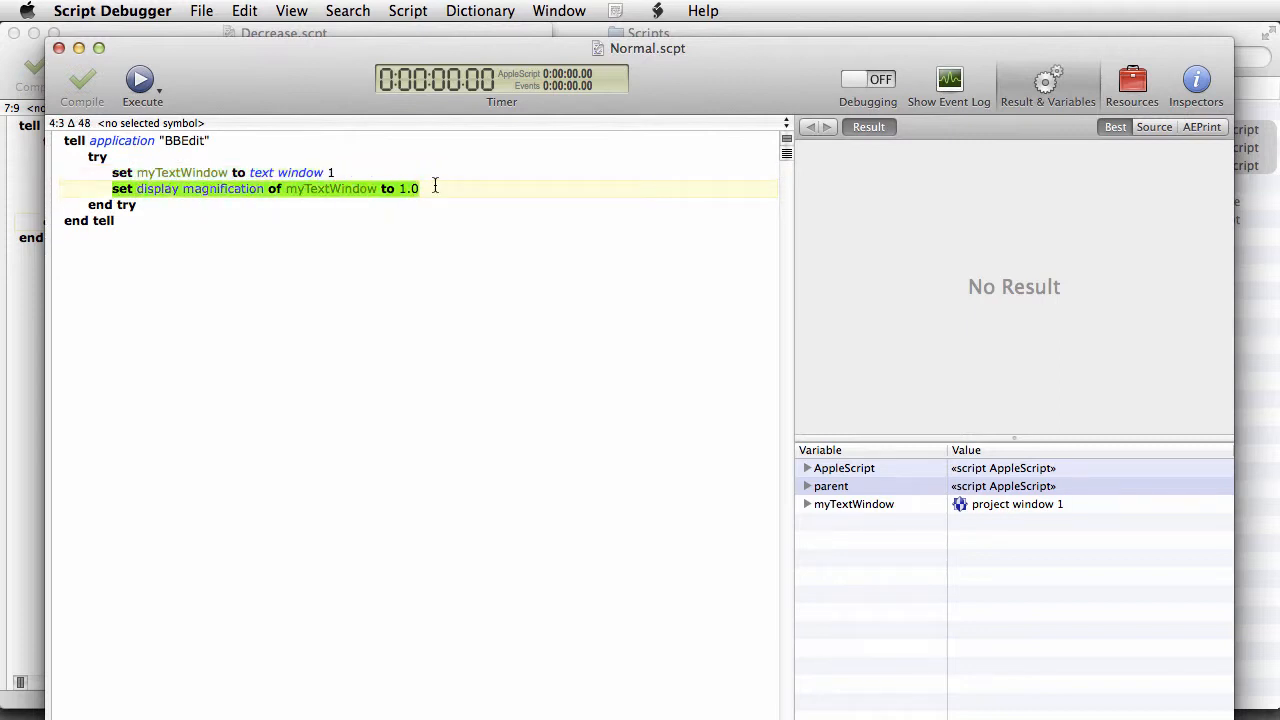
mouse_move(405, 200)
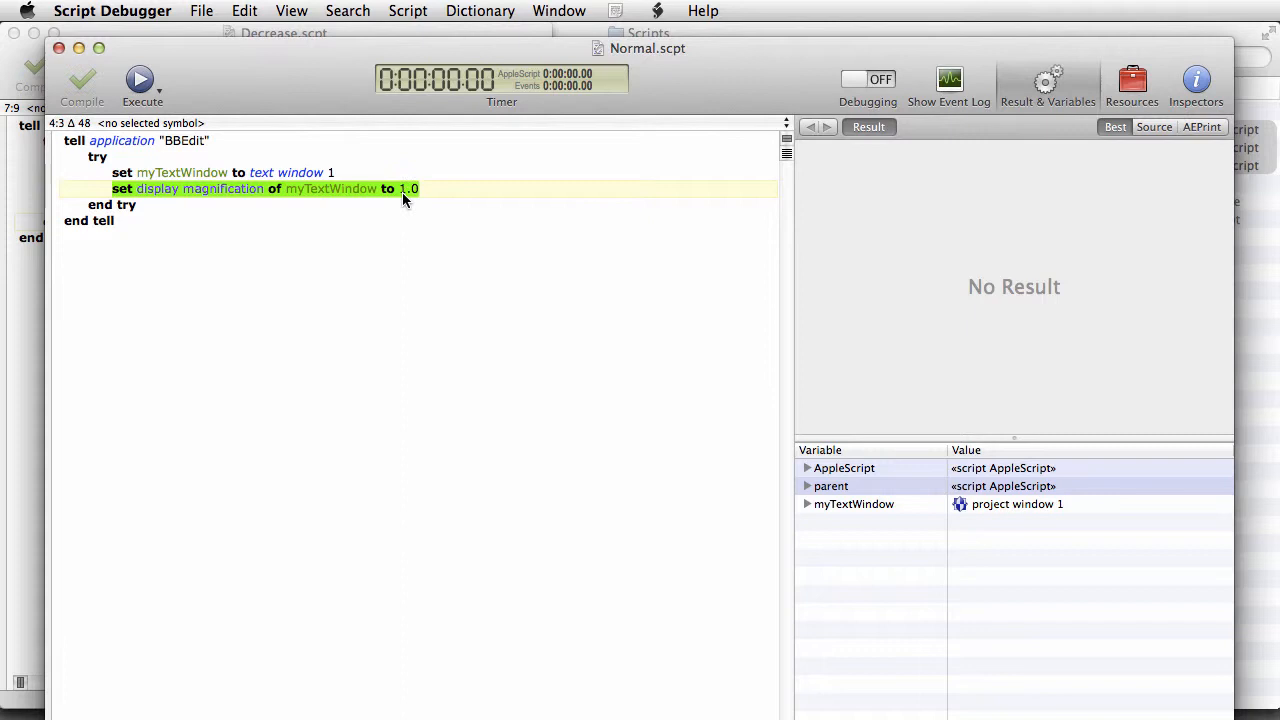
click(395, 189)
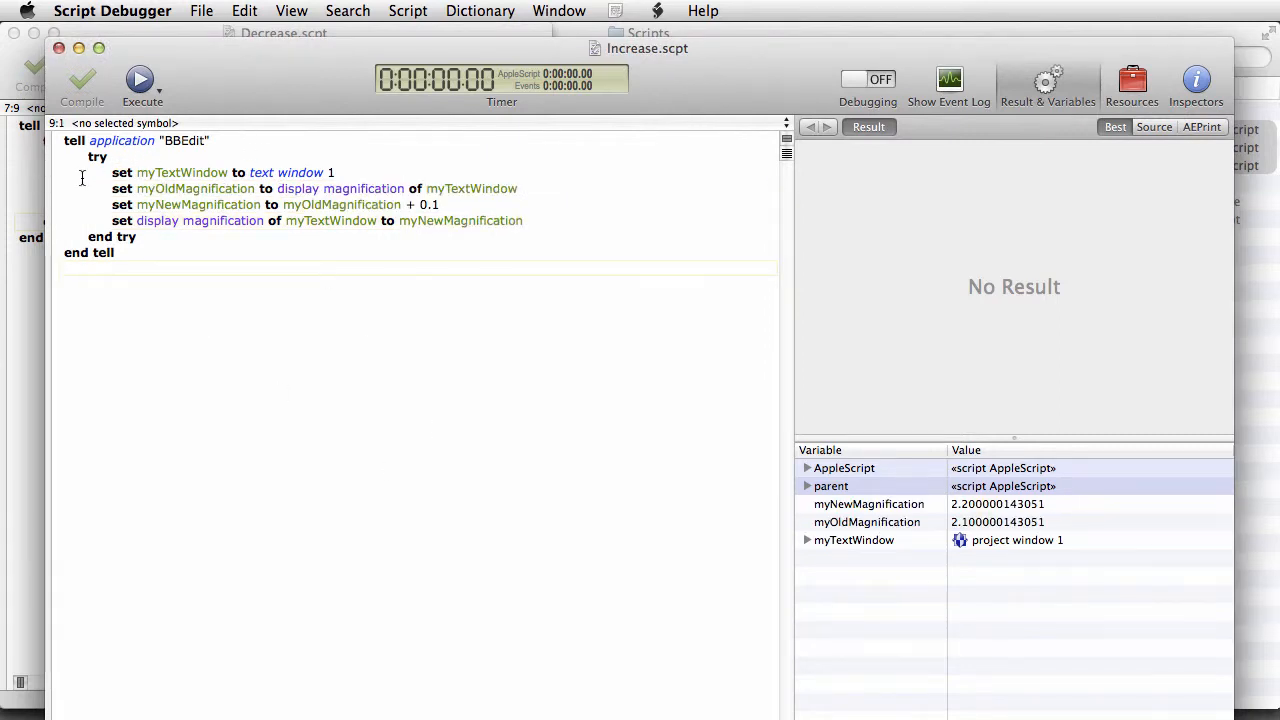
Review the +0.1 and -0.1 magnification lines, then return to addrecord.php in BBEdit
click(110, 189)
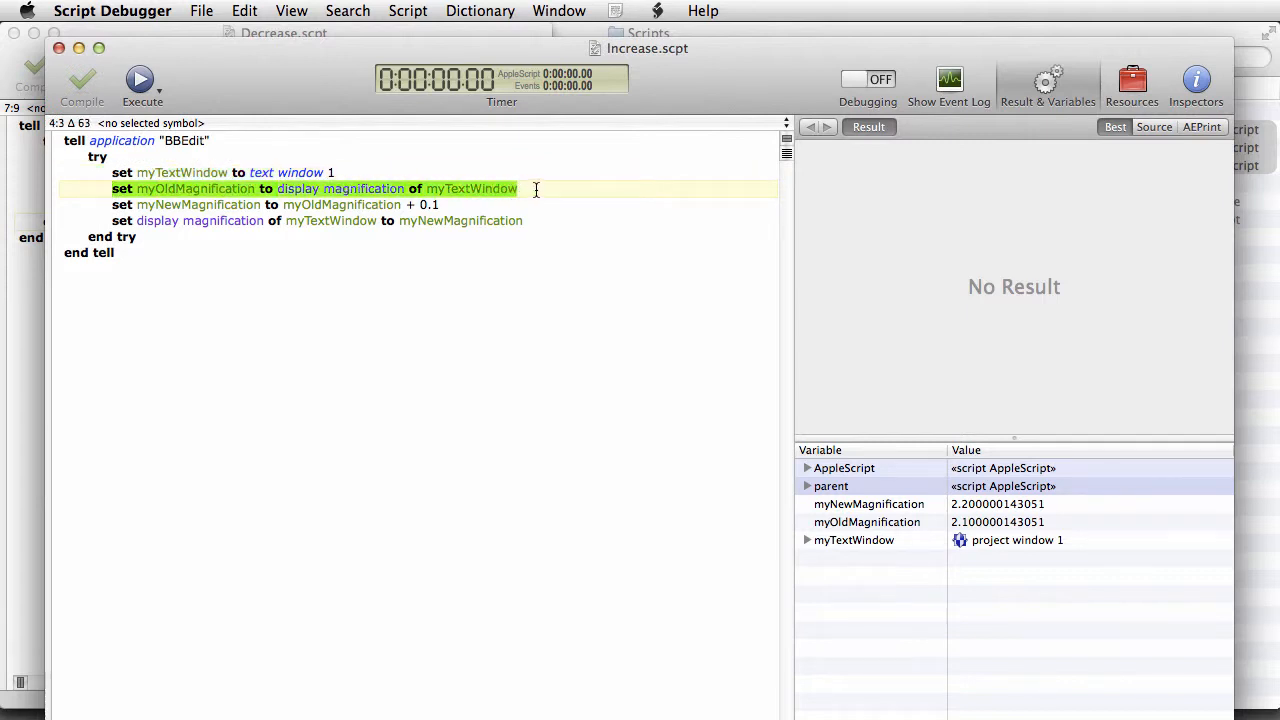
click(105, 205)
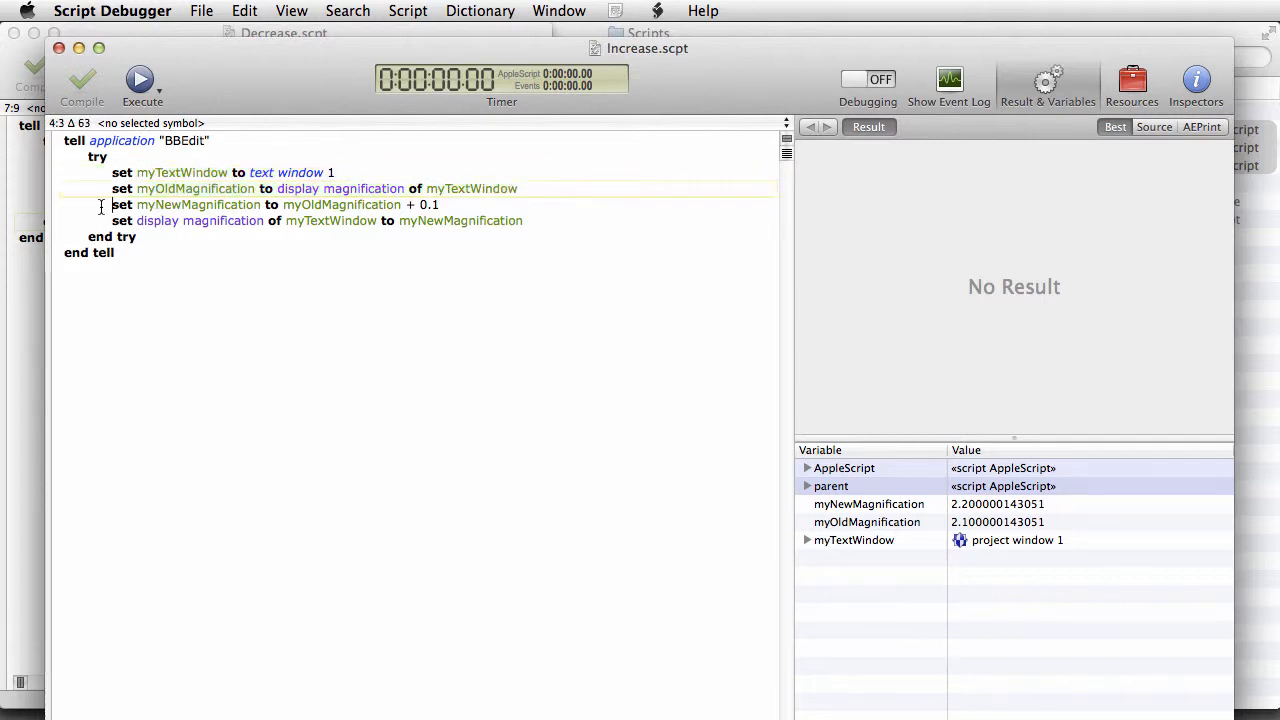
click(475, 204)
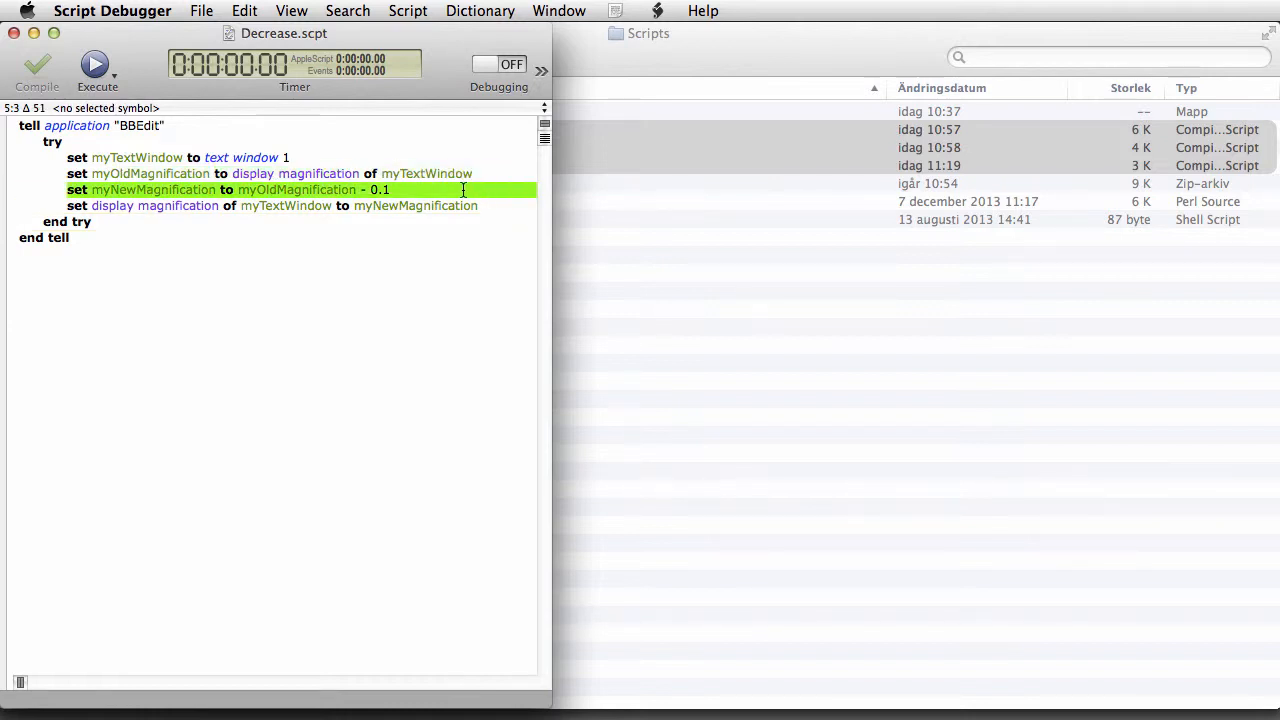
click(14, 33)
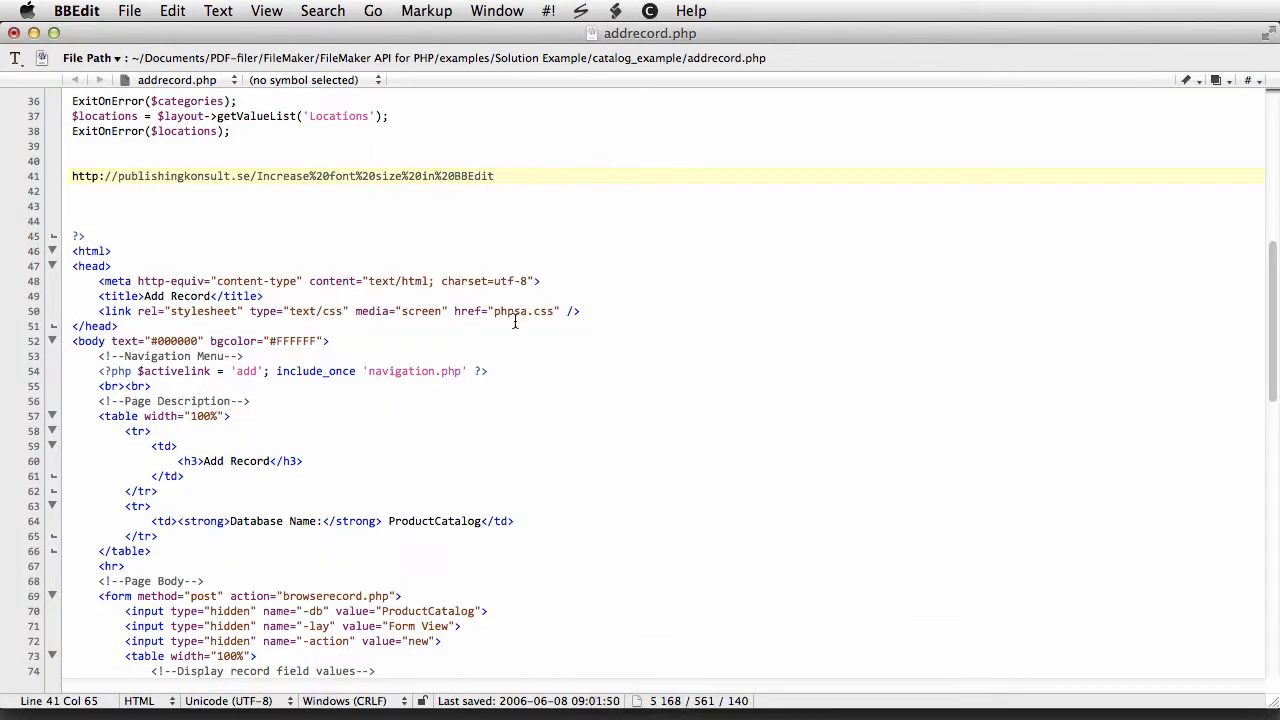
Run Scripts ▸ Font Size ▸ Increase twice to enlarge addrecord.php's text
click(615, 11)
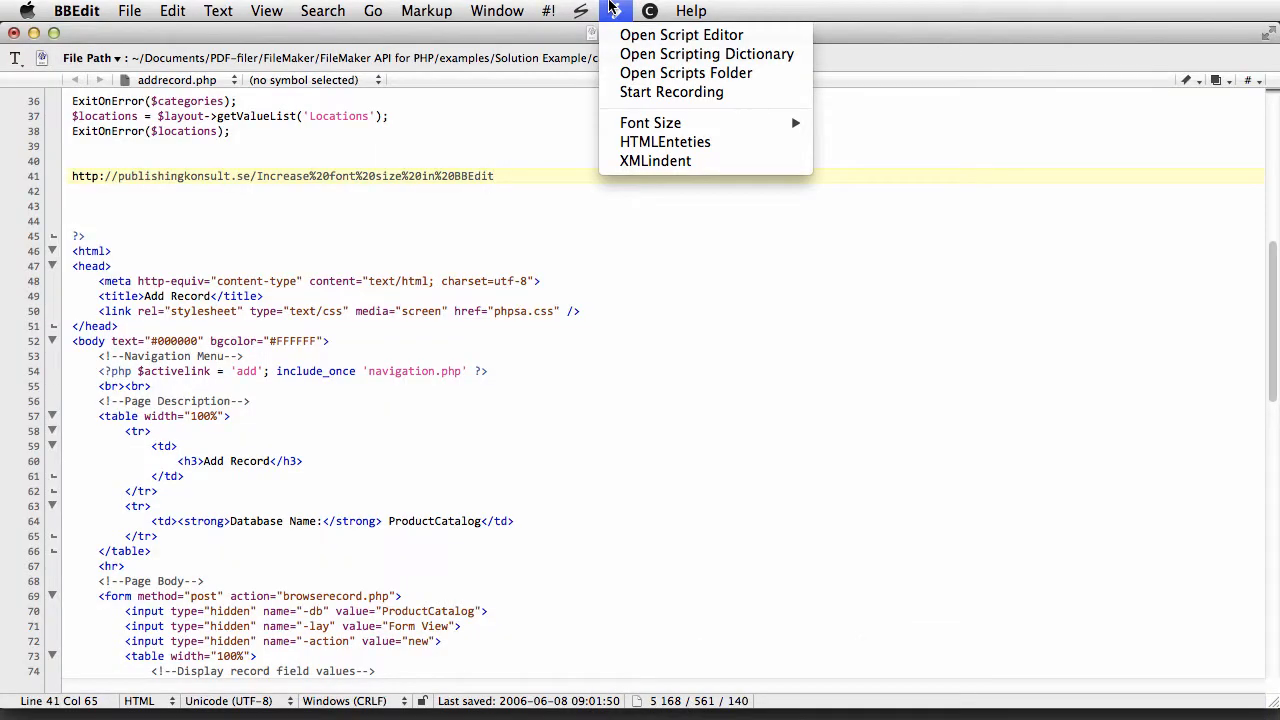
mouse_move(651, 122)
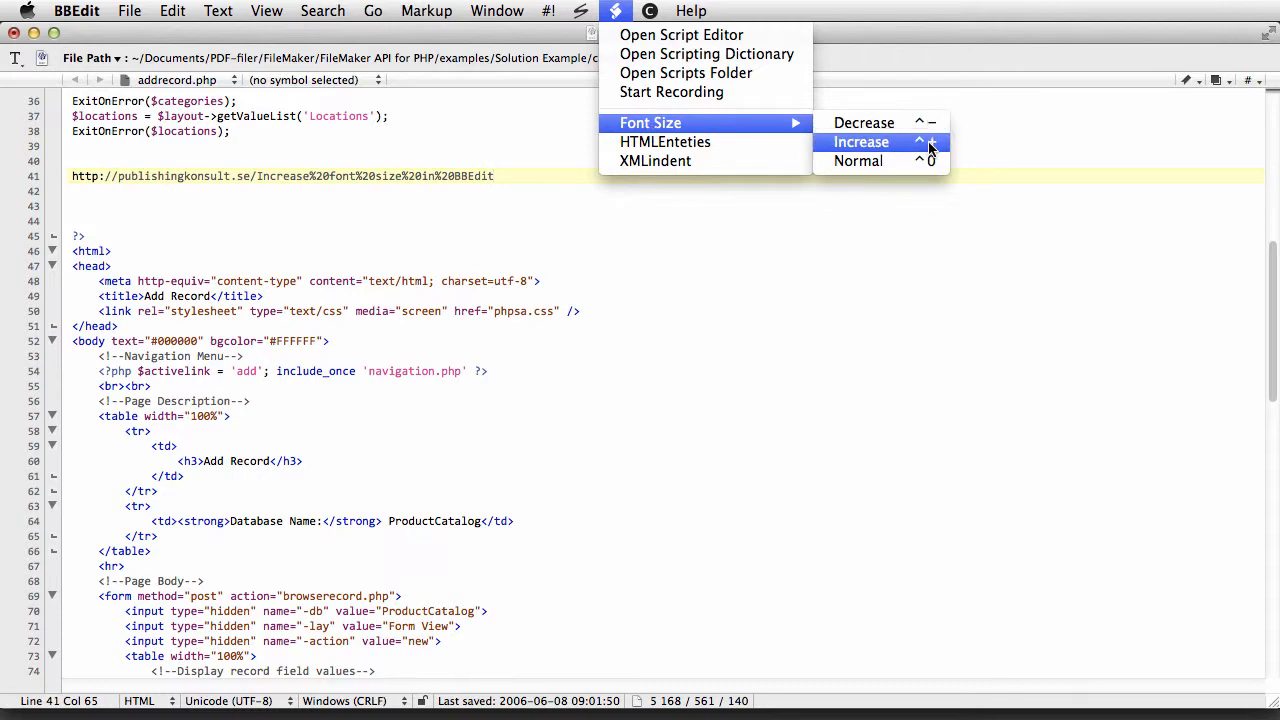
click(861, 141)
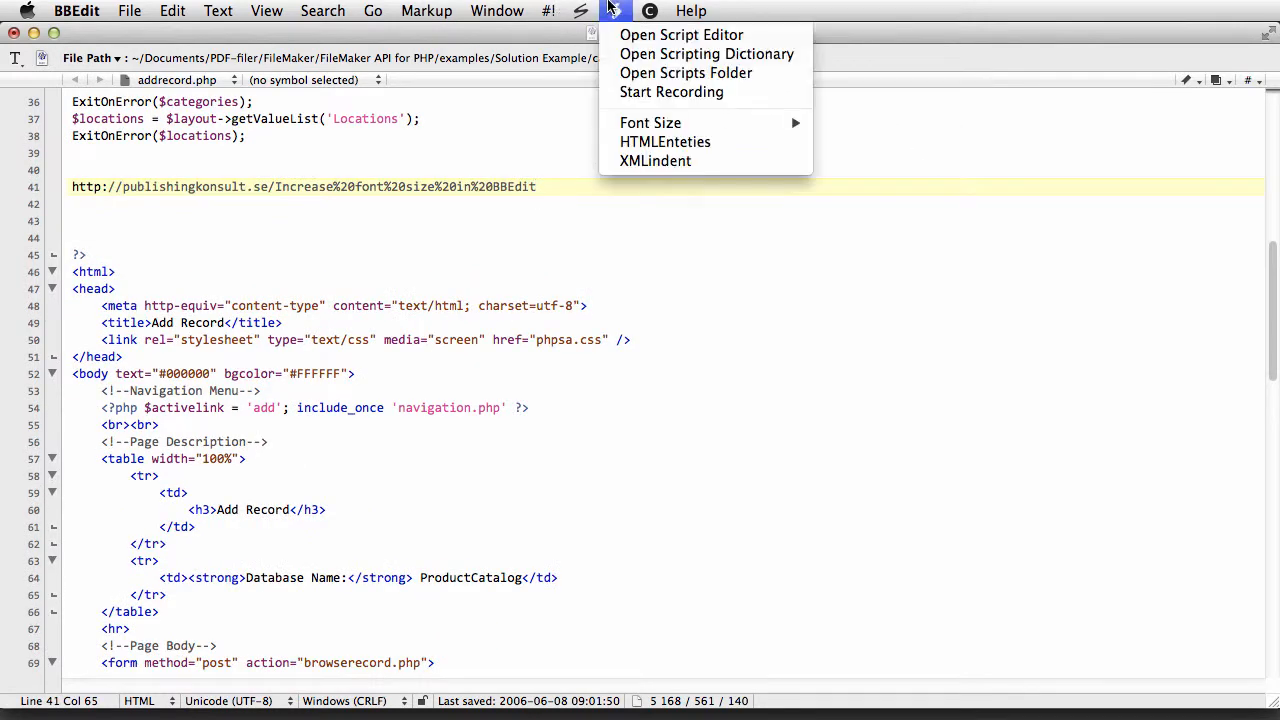
mouse_move(650, 122)
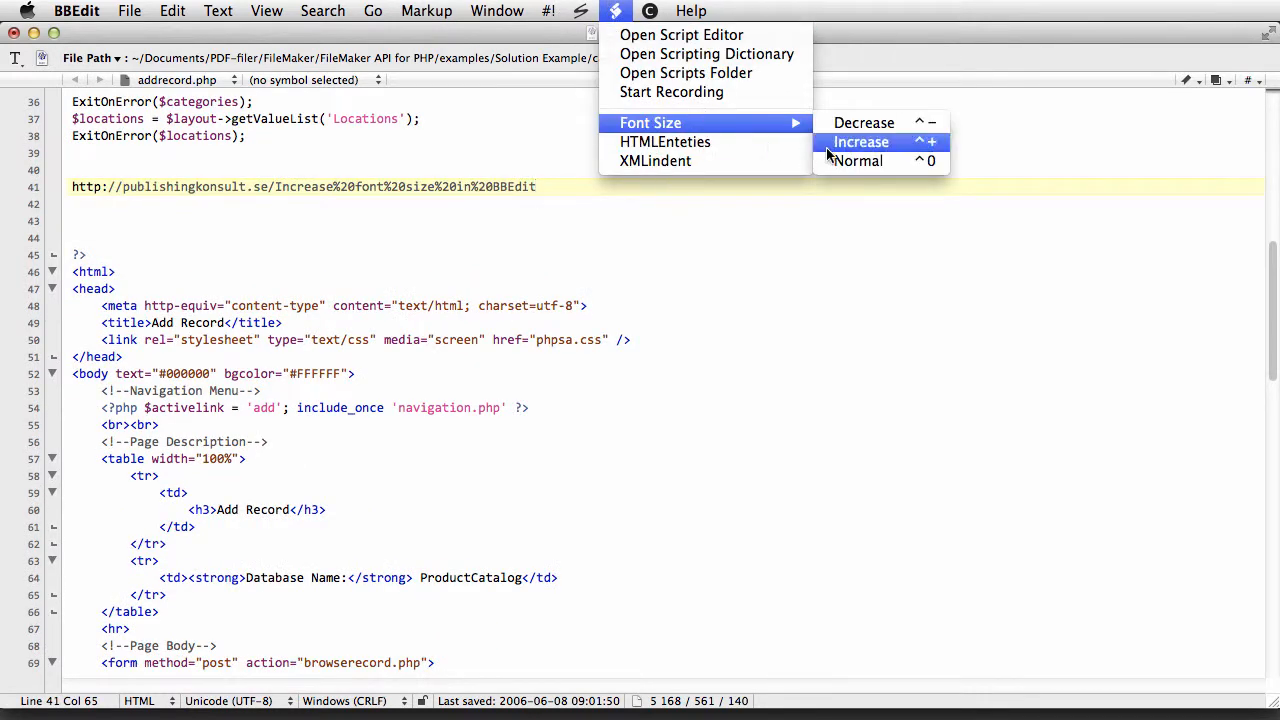
click(76, 11)
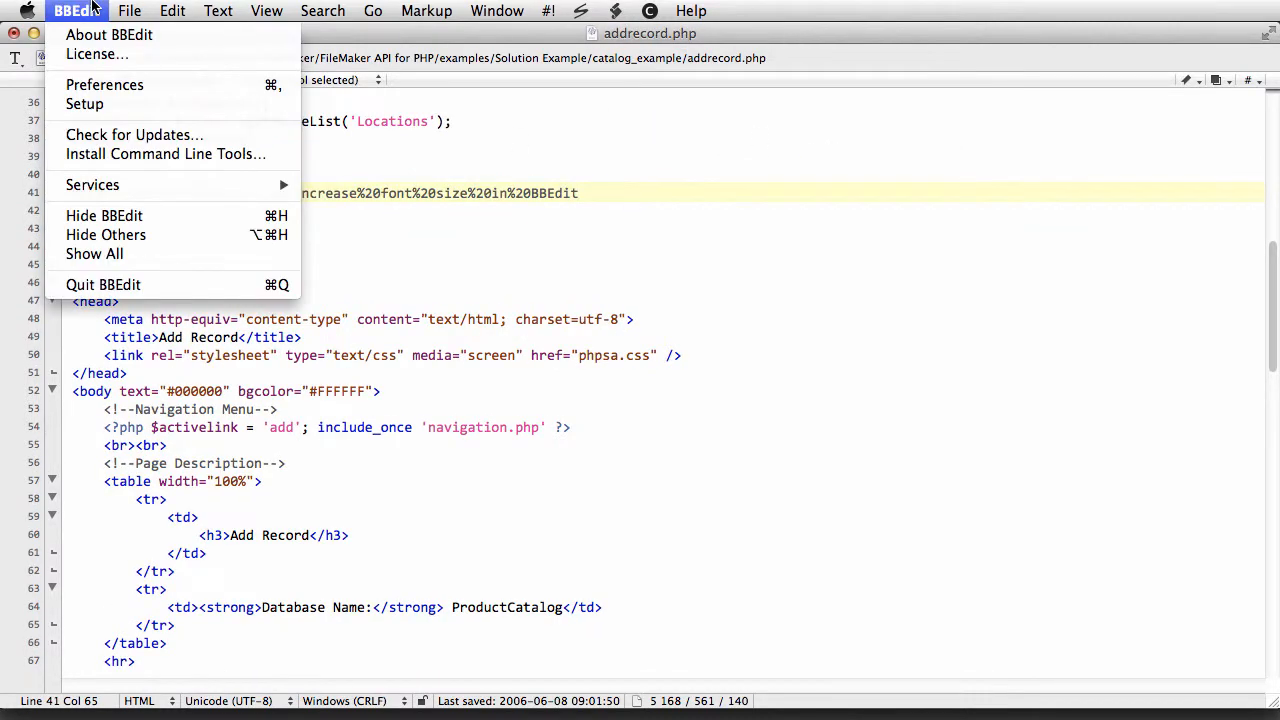
mouse_move(104, 84)
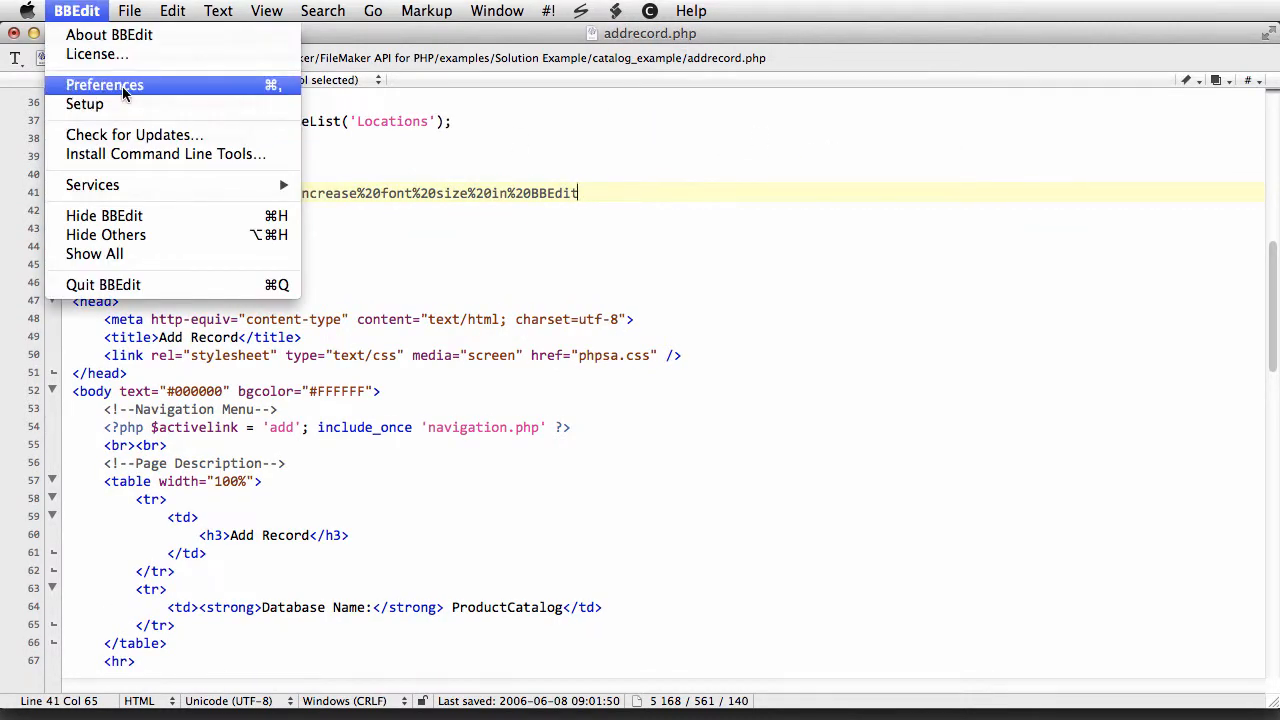
Show the Scripts shortcut list under Menus & Shortcuts in BBEdit Preferences
click(104, 84)
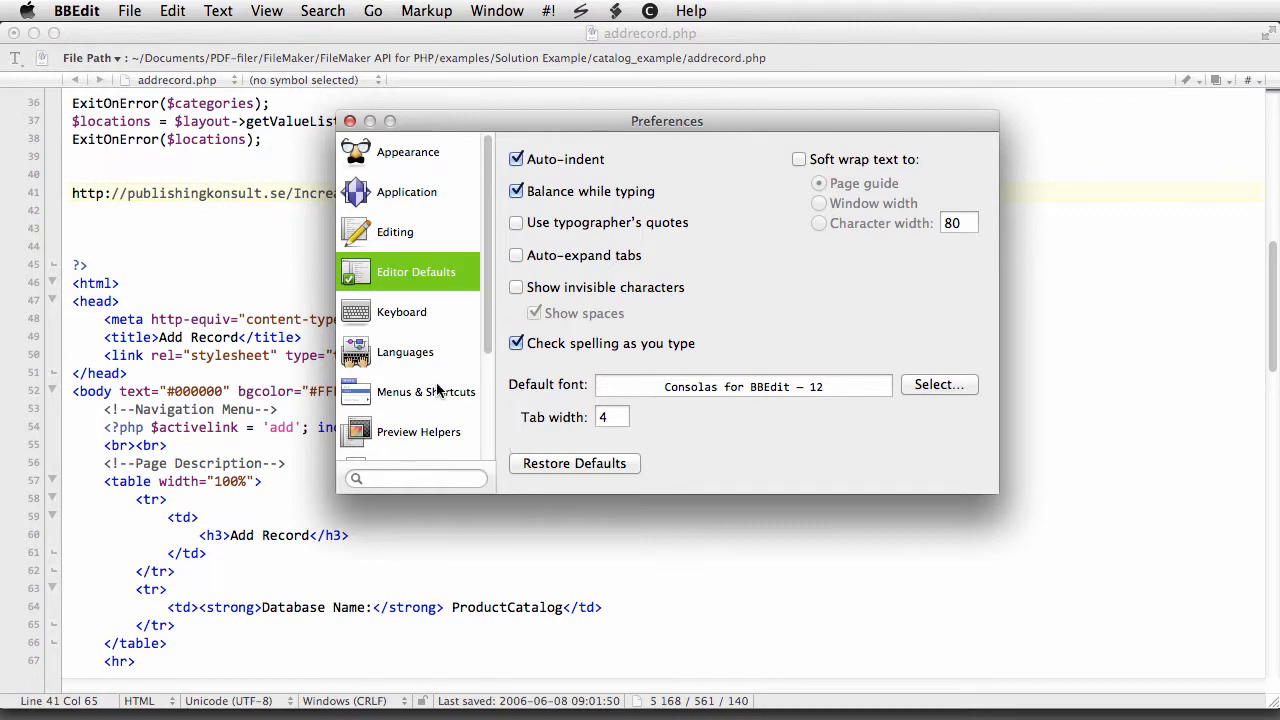
click(425, 391)
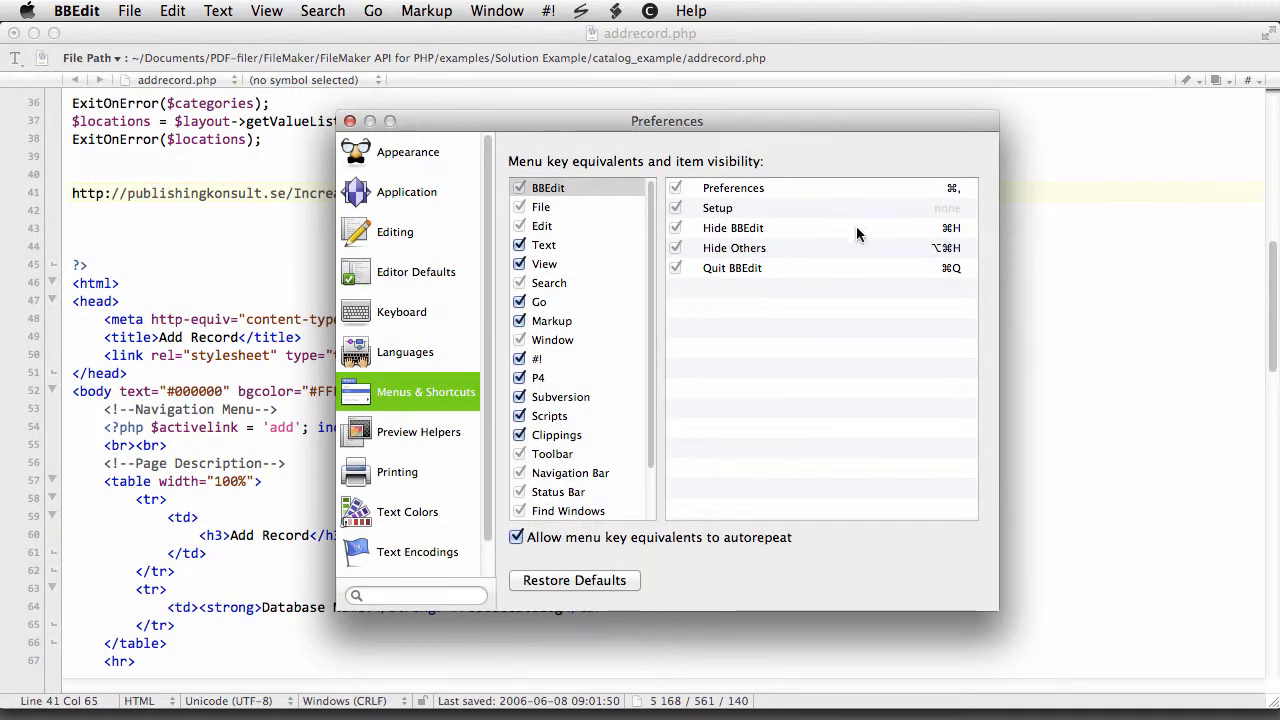
click(549, 415)
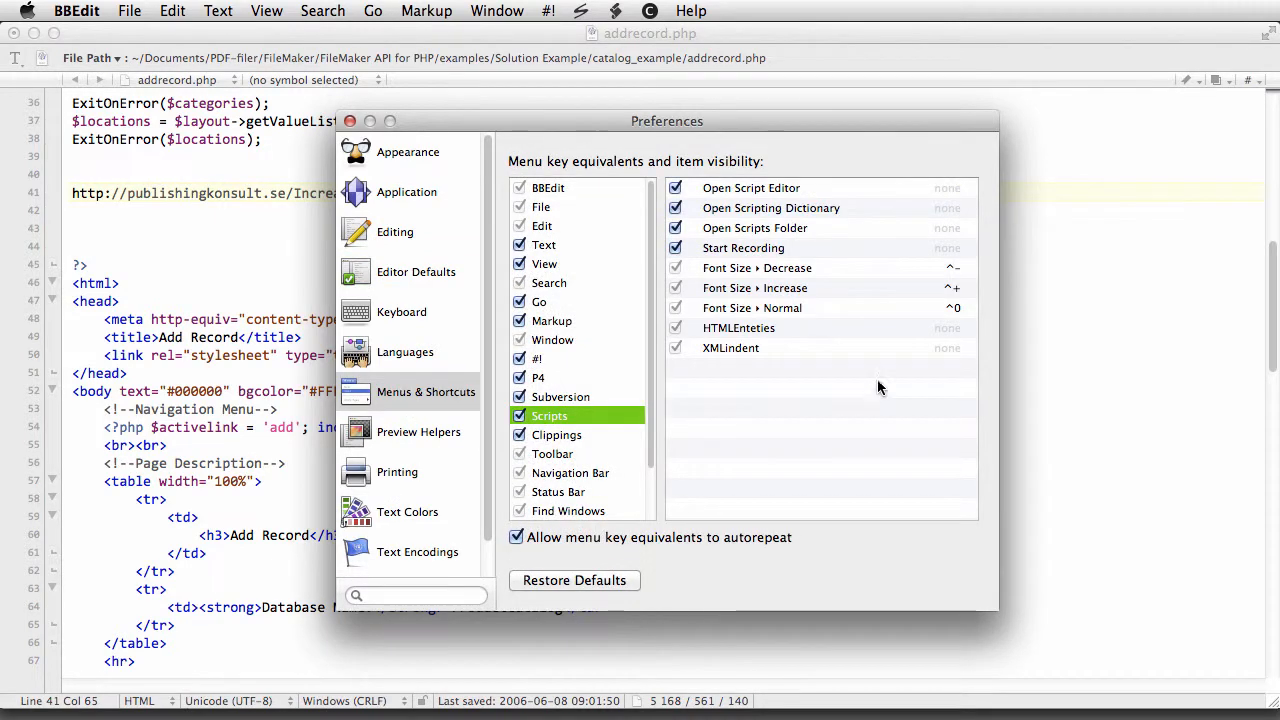
mouse_move(738, 338)
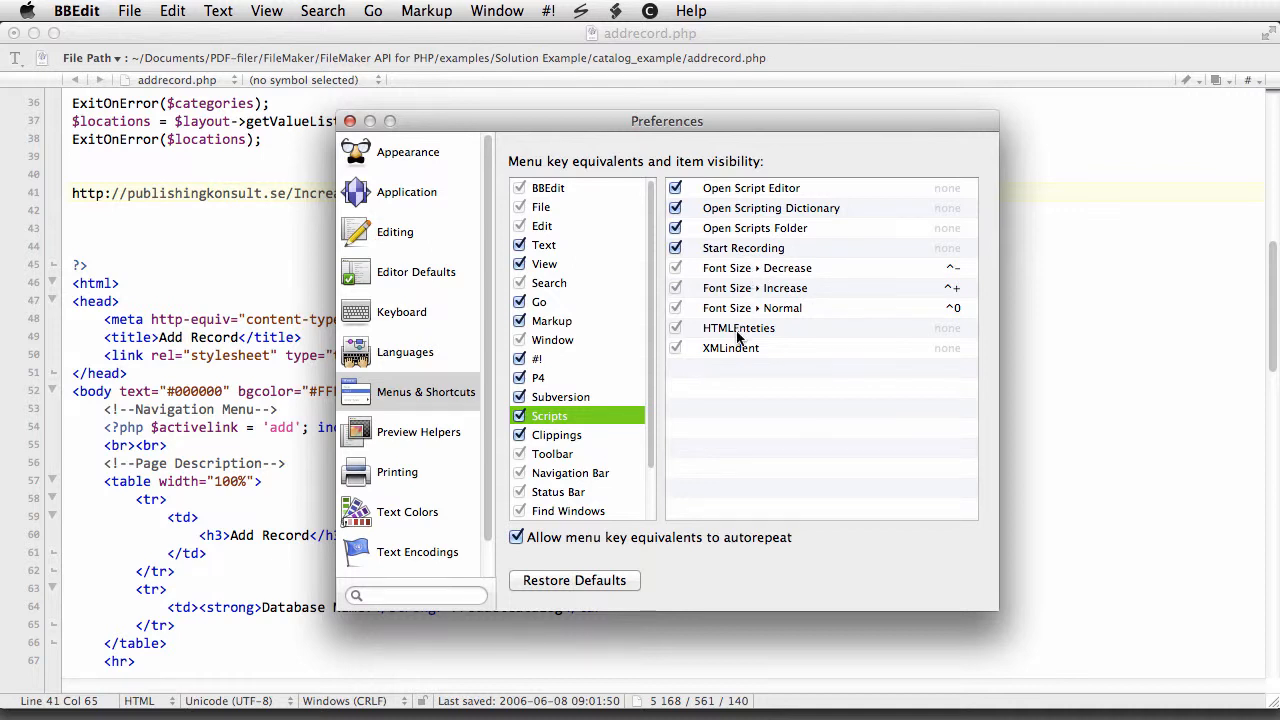
mouse_move(930, 280)
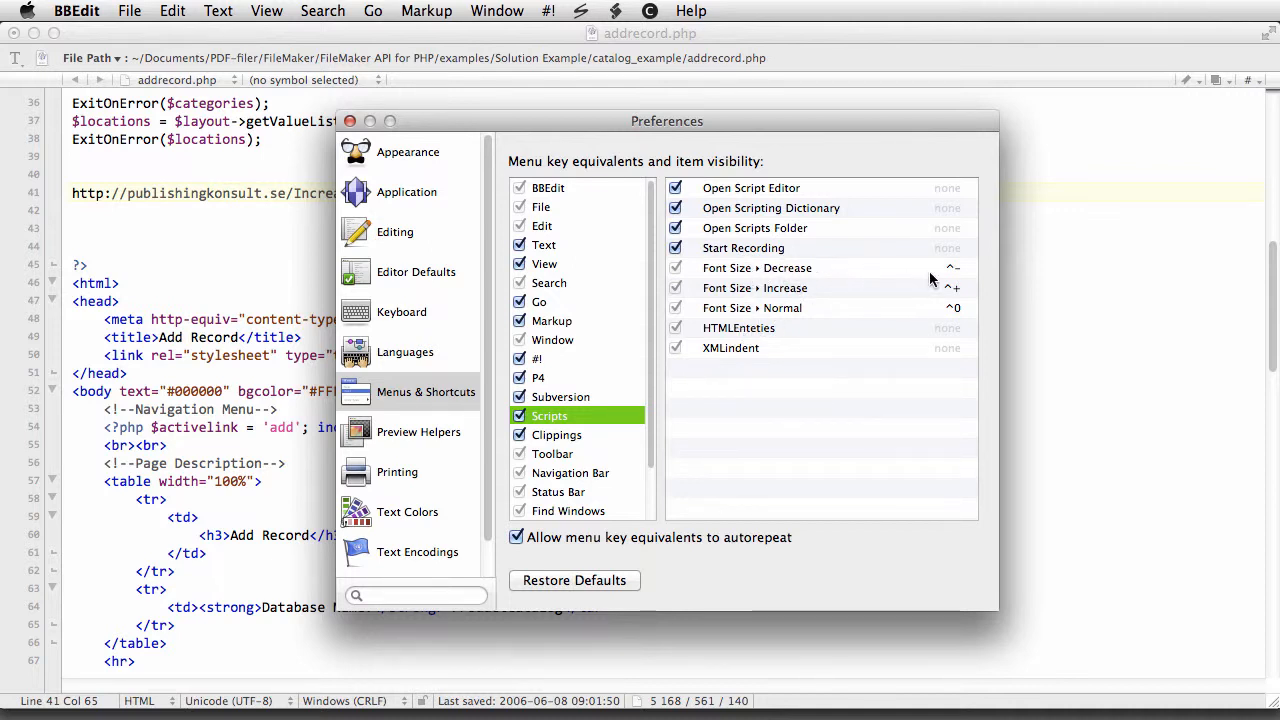
Select the Font Size ▸ Decrease shortcut field for editing
click(920, 268)
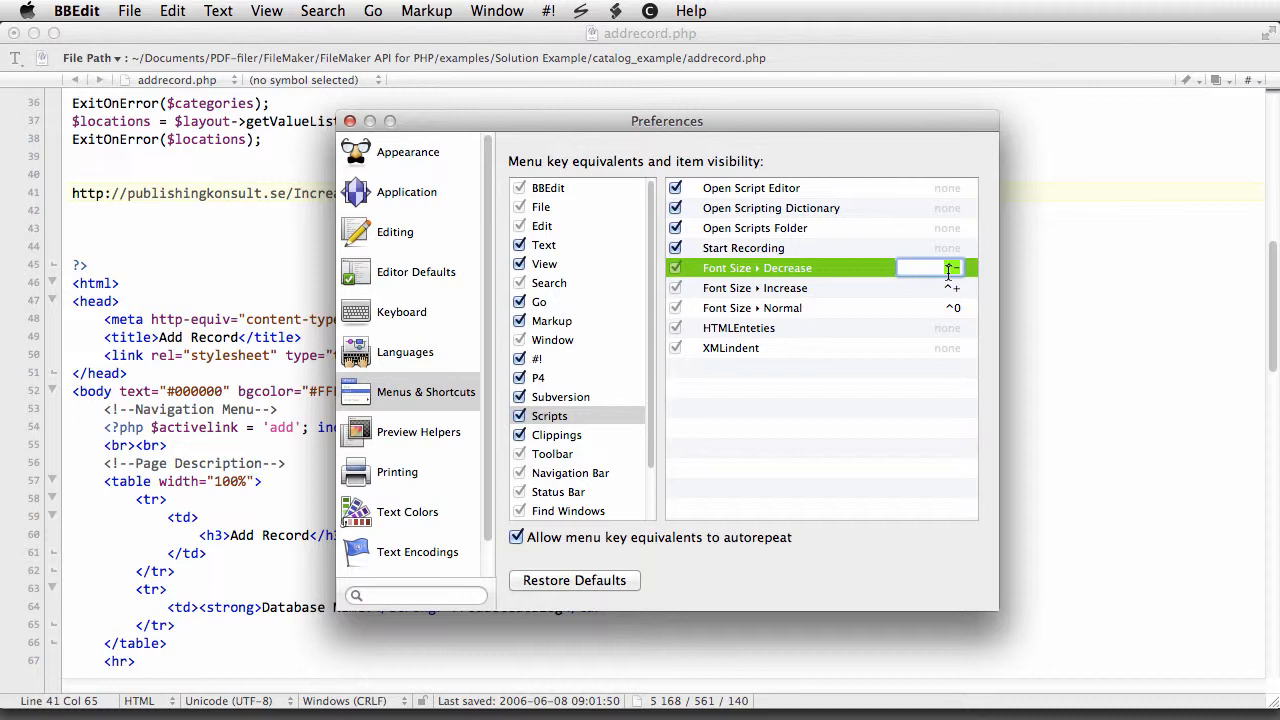
mouse_move(935, 280)
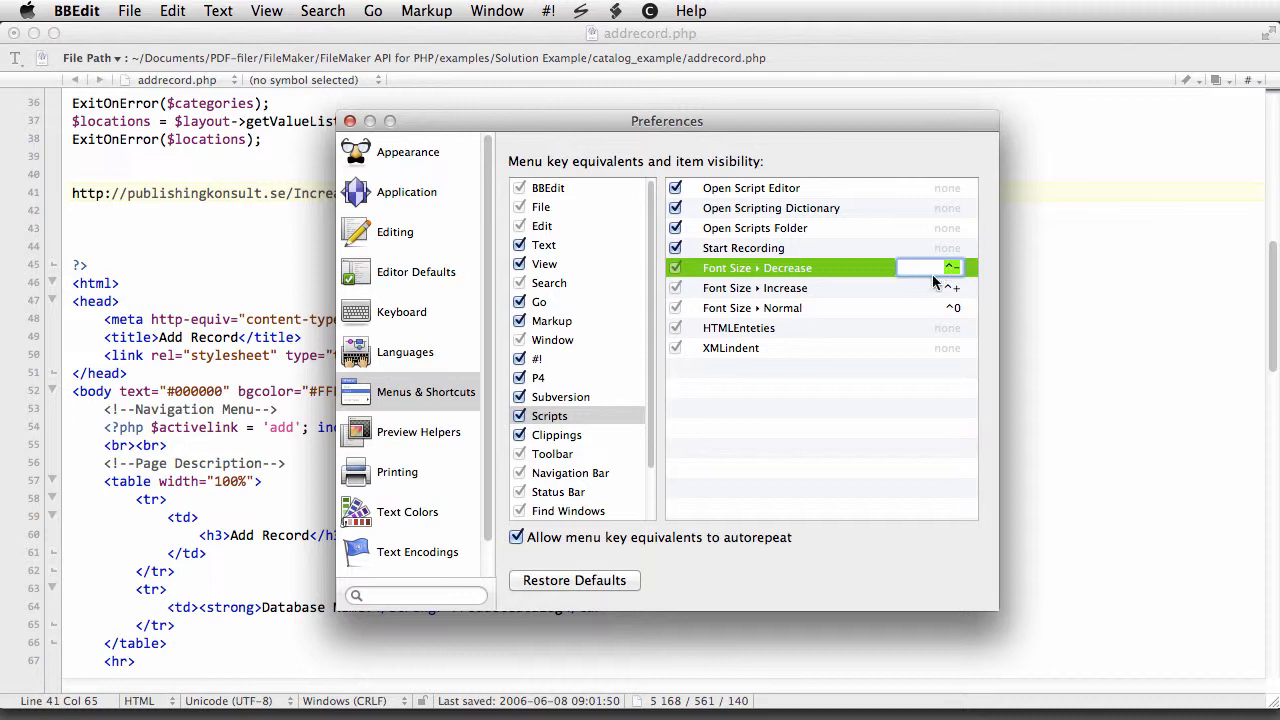